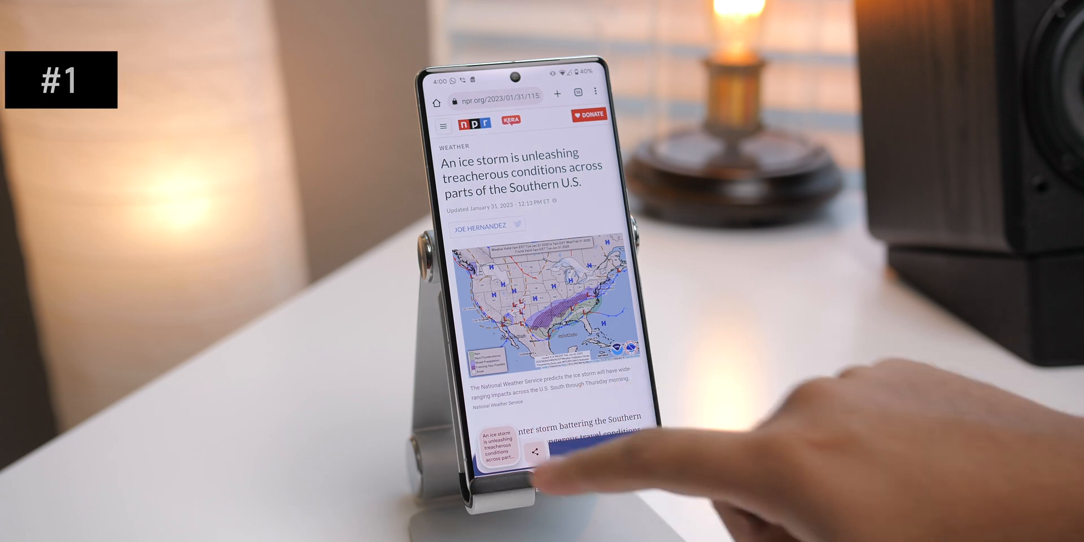
Step: Edit the copied clipboard text to read "it's real cold outside" and confirm with Done
click(535, 454)
text(it's real cold outside)
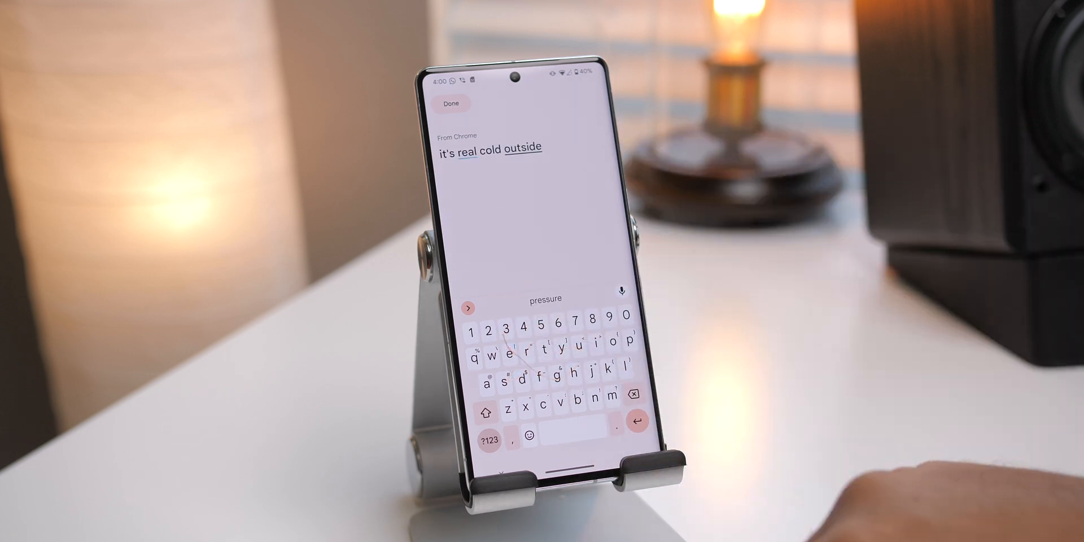
click(452, 102)
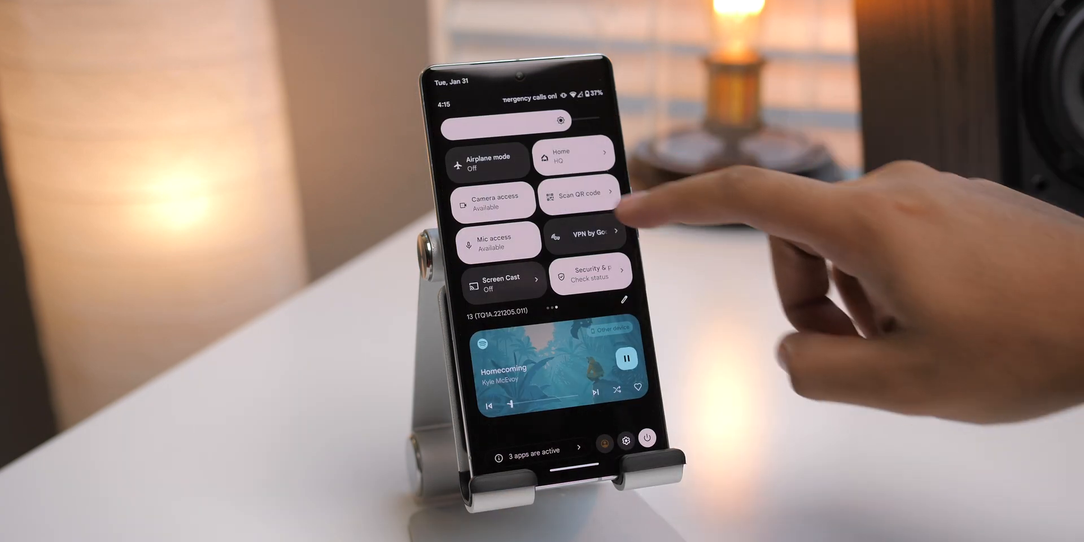
Step: Expand the quick settings panel showing its tiles and the media player
click(580, 197)
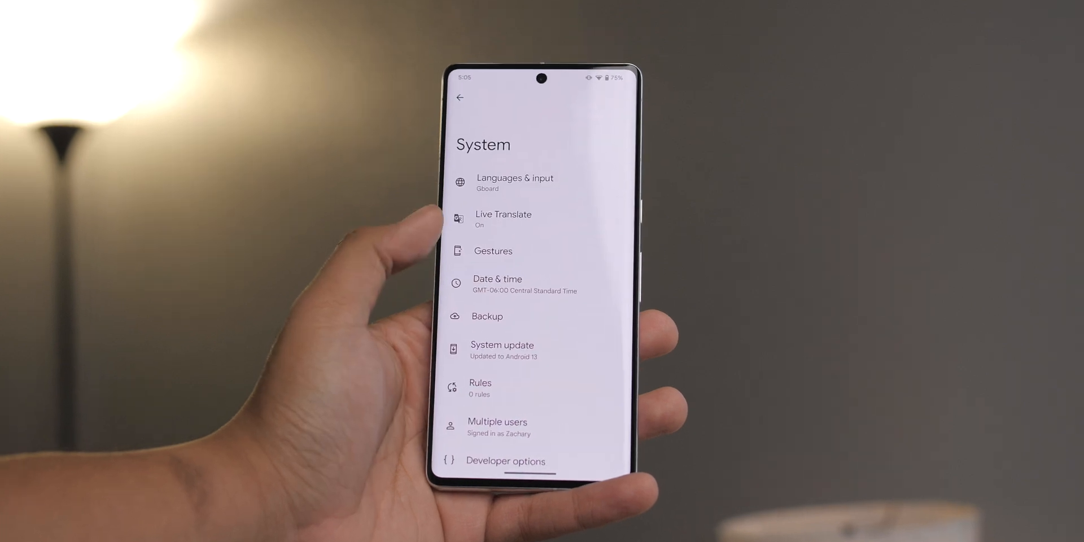
Step: Open Gestures from the System settings page, then return to the main Settings list
click(494, 250)
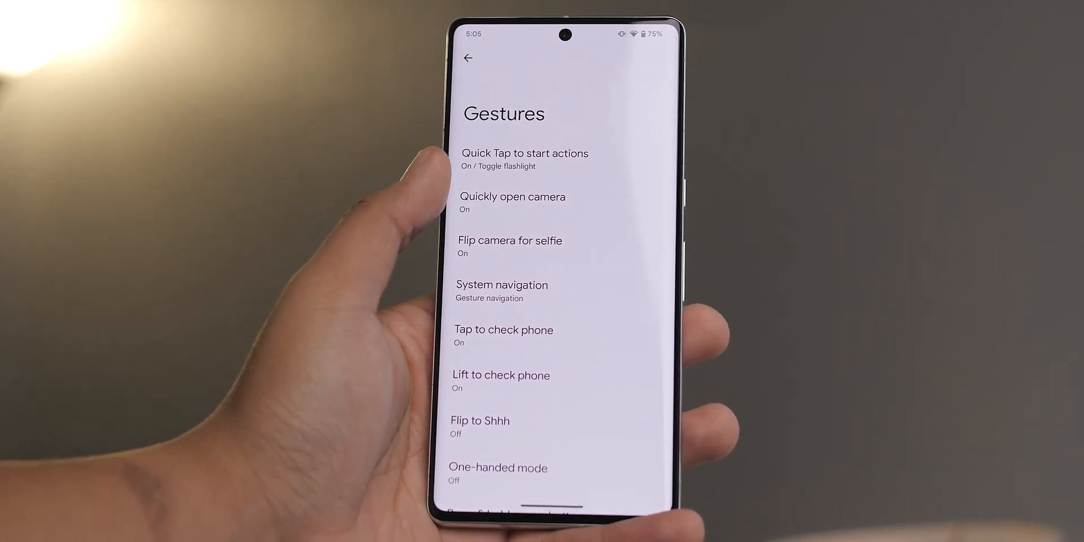
click(524, 152)
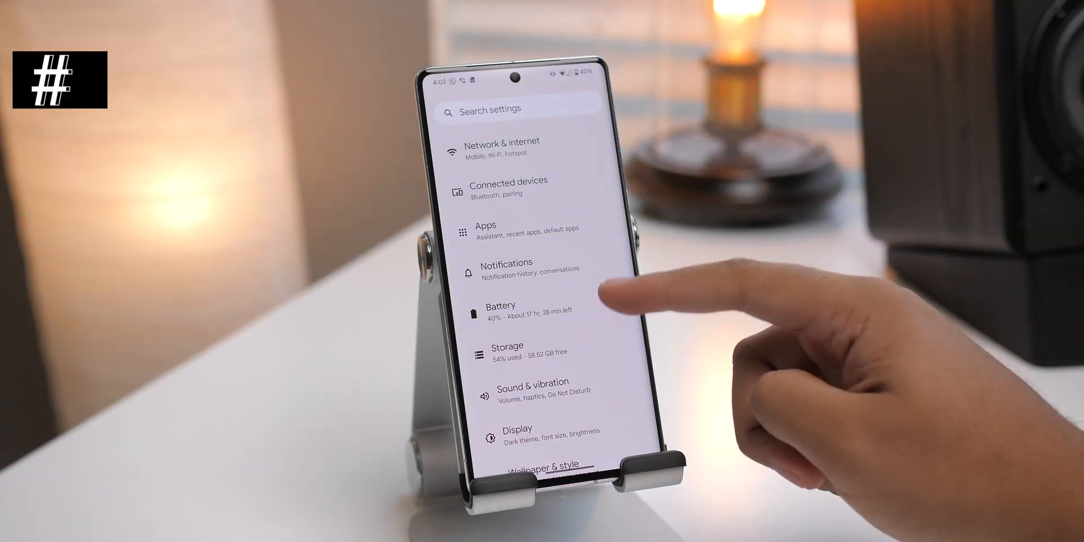
Step: View Battery usage for Tuesday only and scroll through its per-app breakdown
click(500, 307)
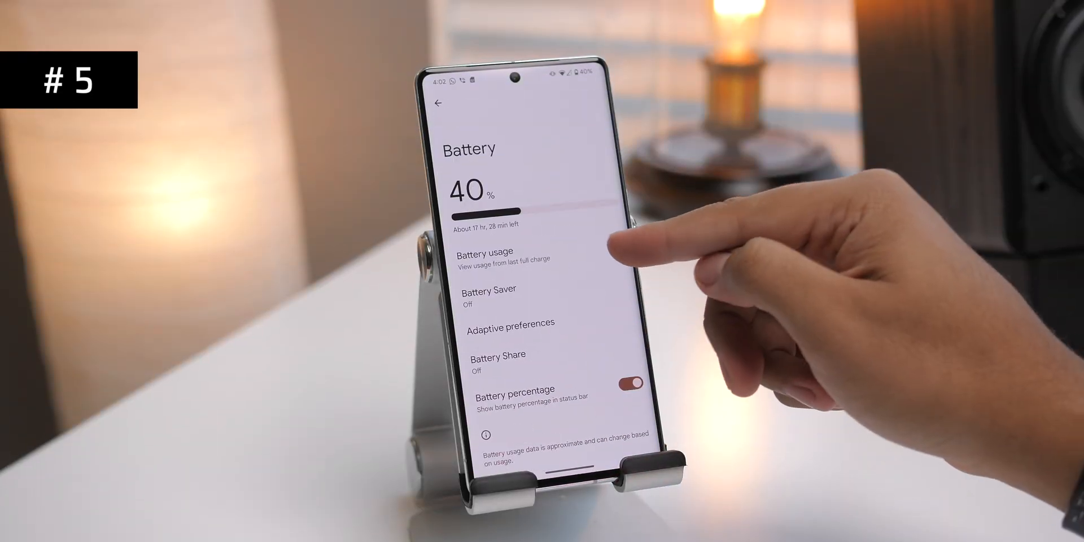
click(486, 252)
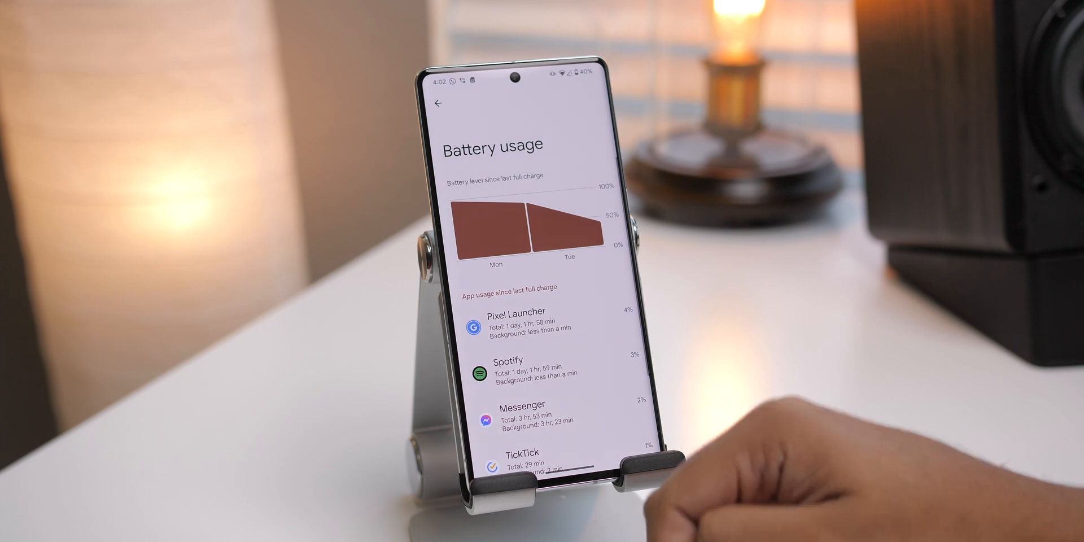
click(567, 228)
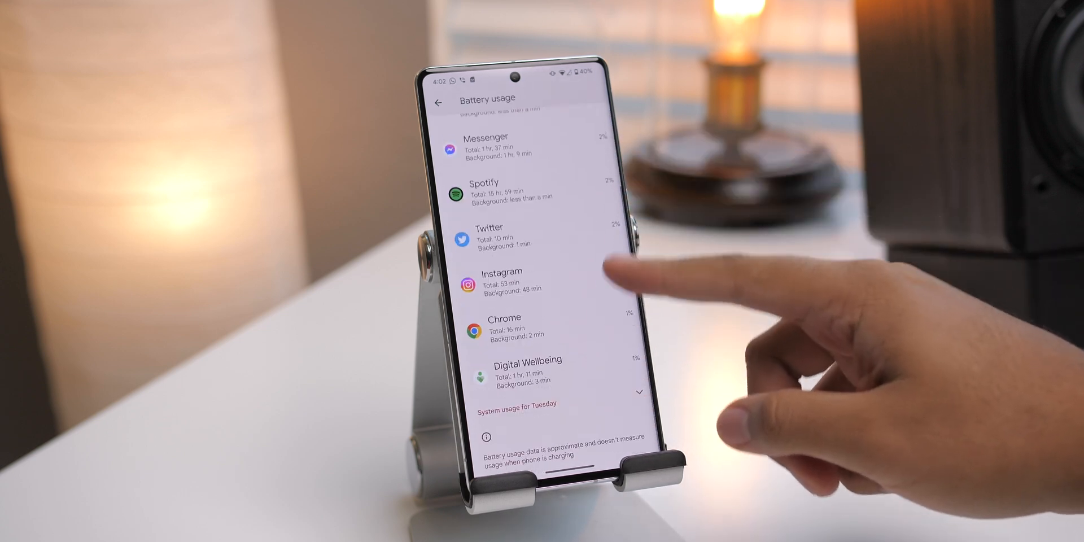
scroll(down, 3)
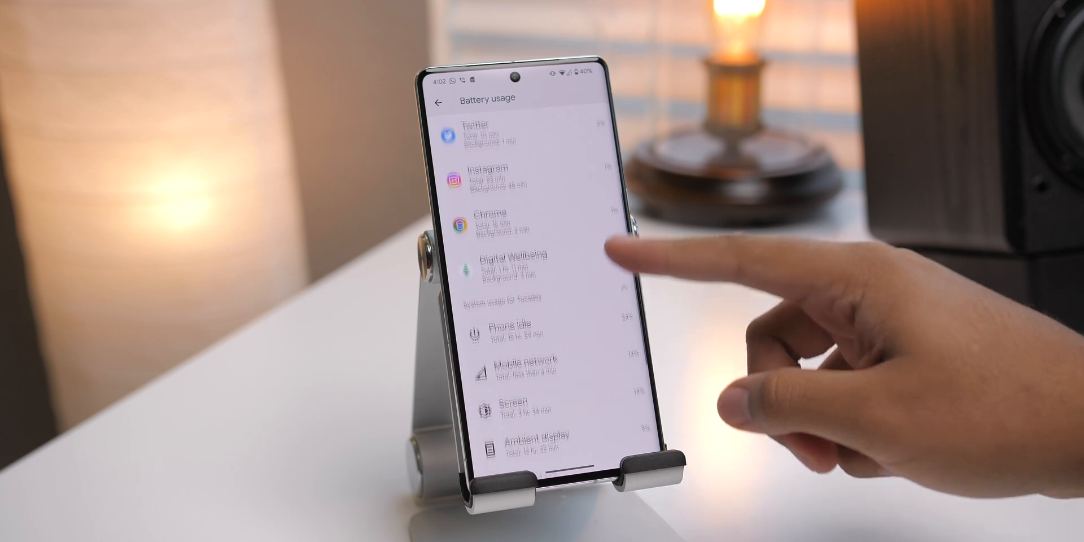
scroll(down, 3)
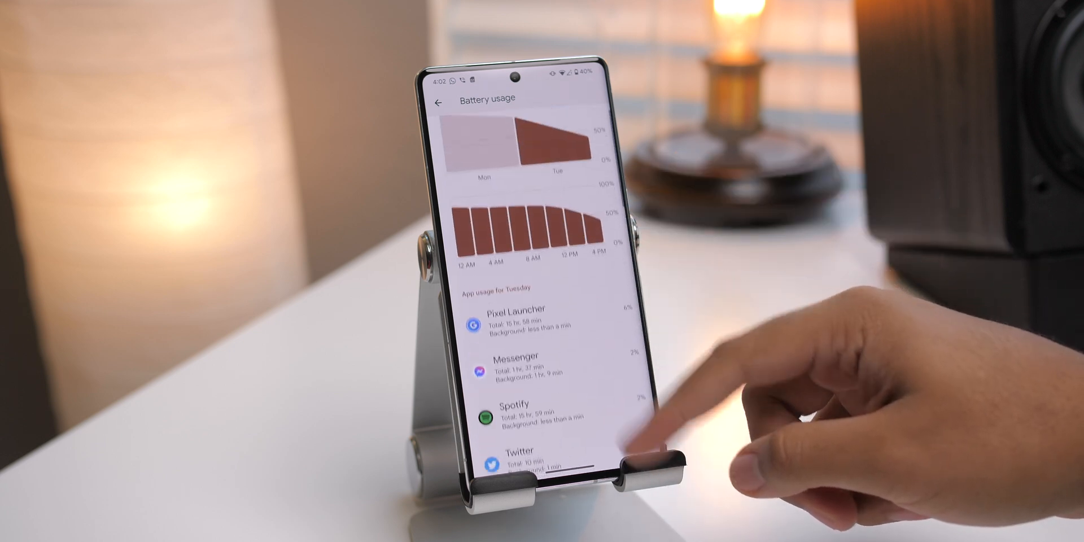
scroll(down, 3)
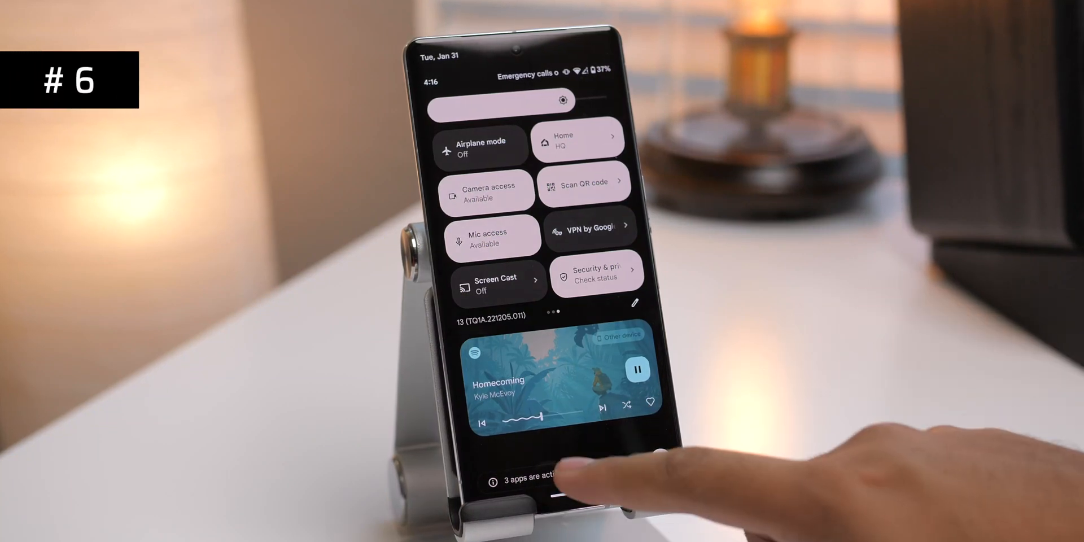
Step: Show the '3 apps are active' list from the bottom of quick settings
click(539, 478)
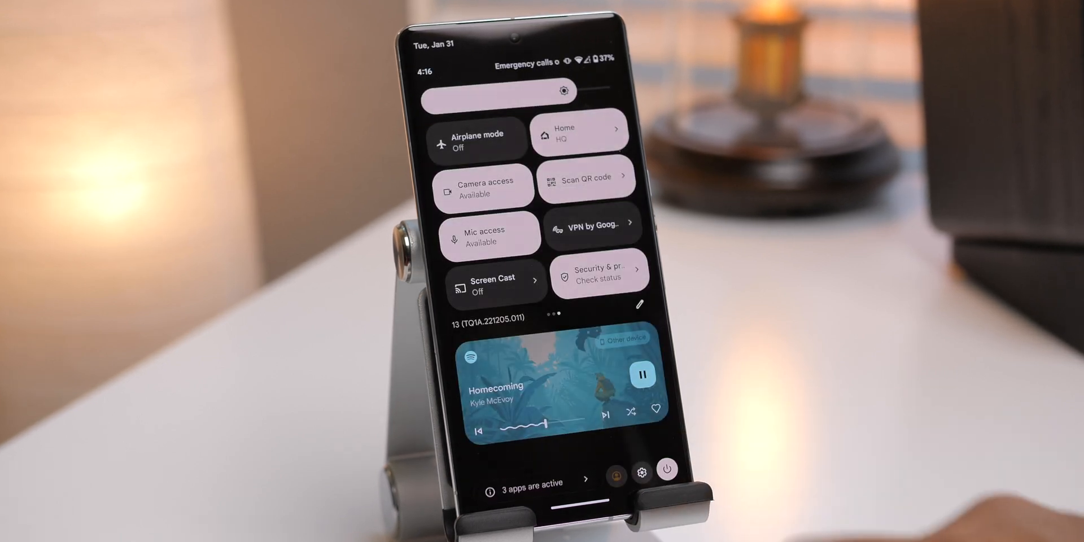
click(532, 484)
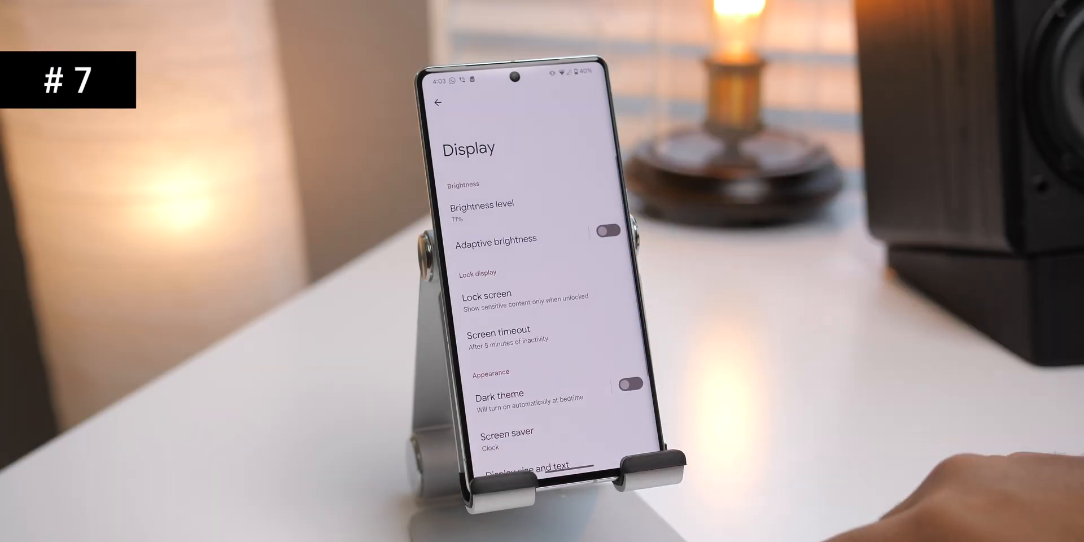
Step: Open the Display settings page from the main Settings list
click(485, 293)
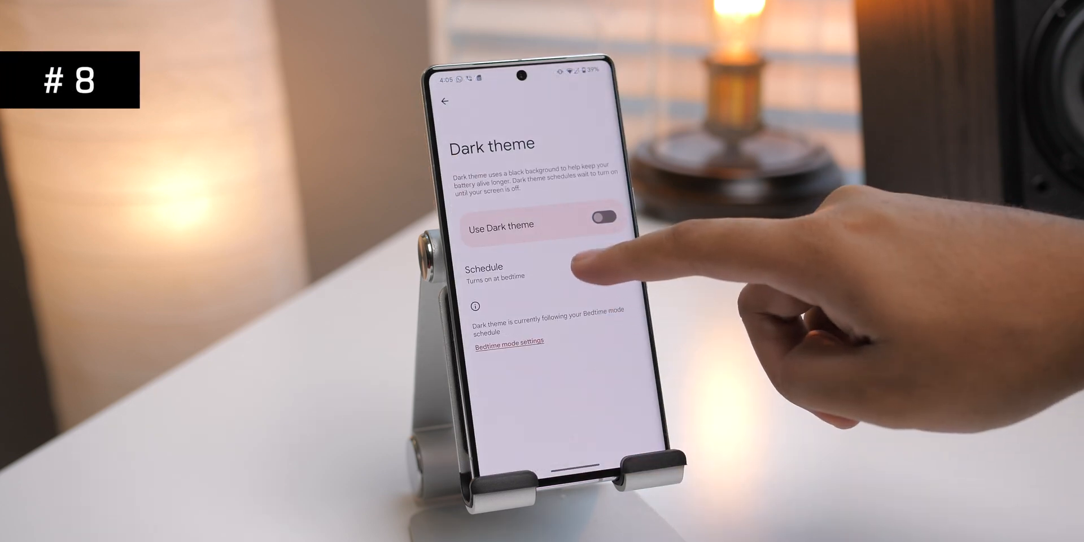
Step: Keep dark theme on the 'Turns on at bedtime' schedule and expand the Bedtime routine options in Bedtime mode
click(495, 274)
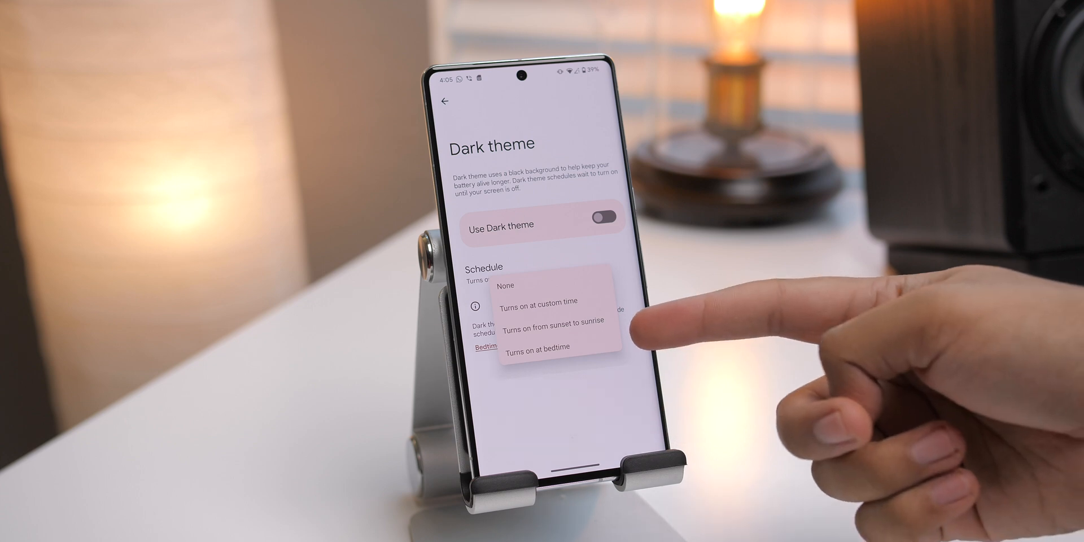
click(541, 350)
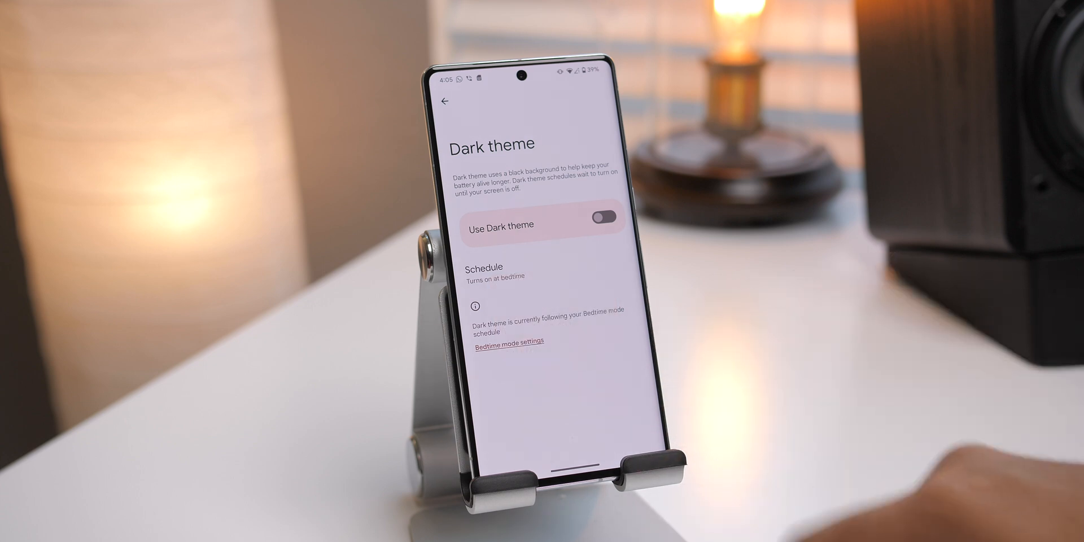
click(509, 341)
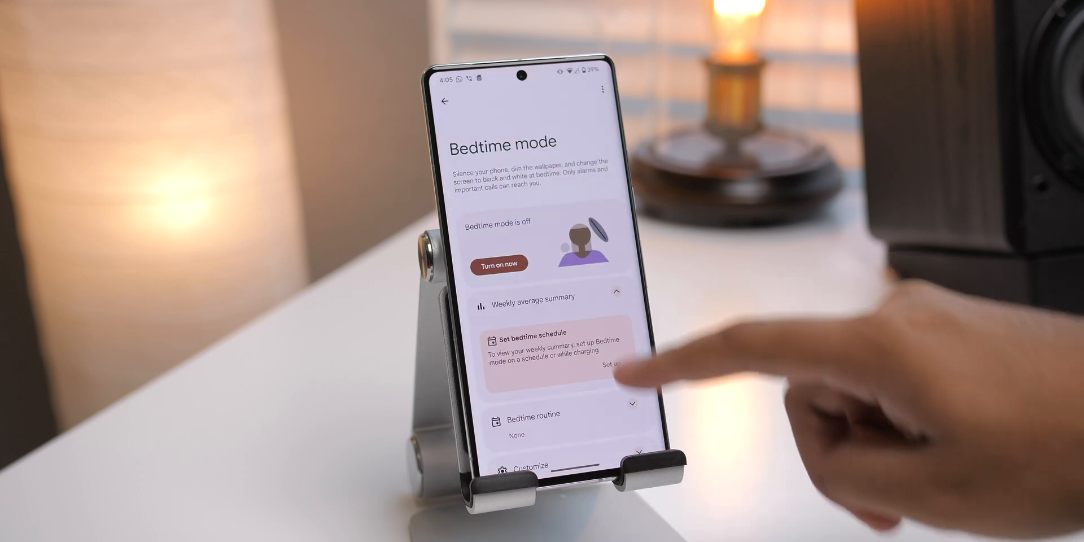
click(611, 366)
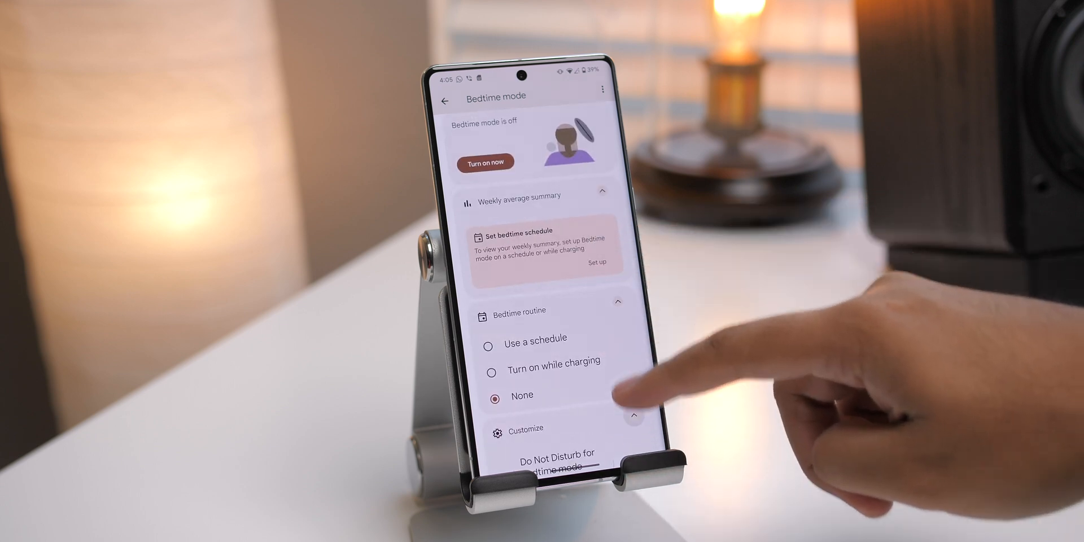
click(446, 100)
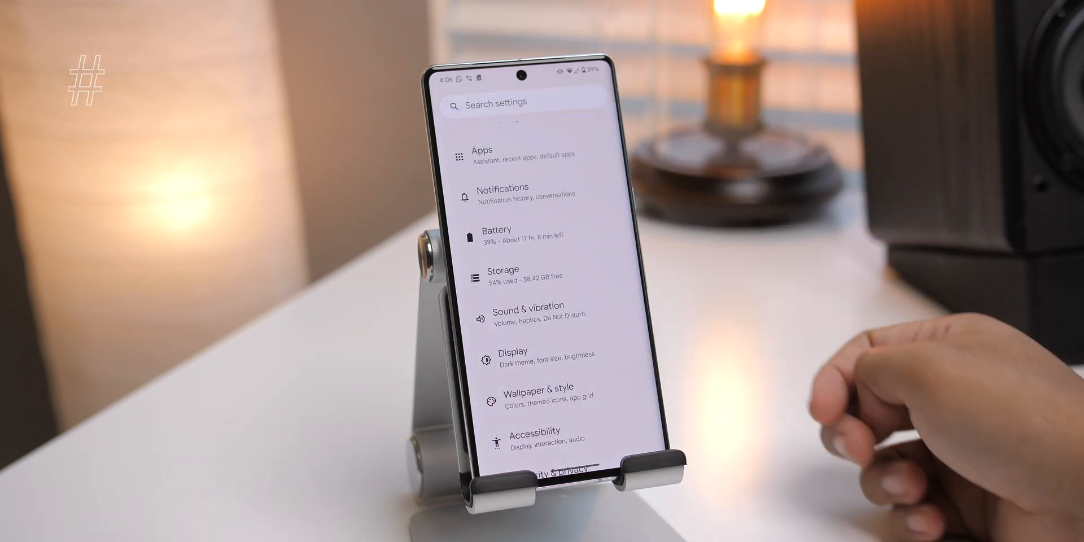
Step: Reach the Display size and text options from the Display settings
click(514, 353)
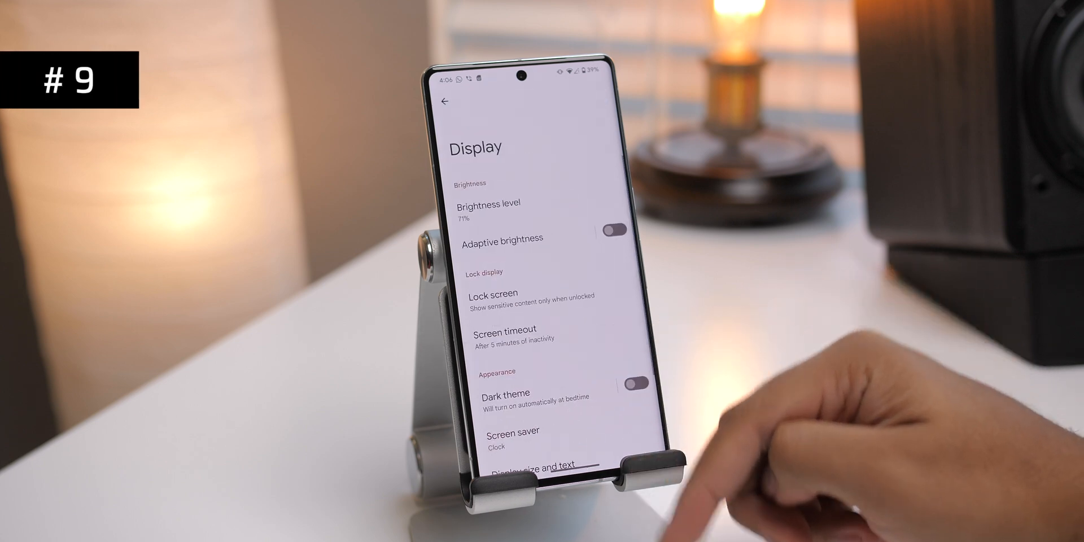
scroll(down, 3)
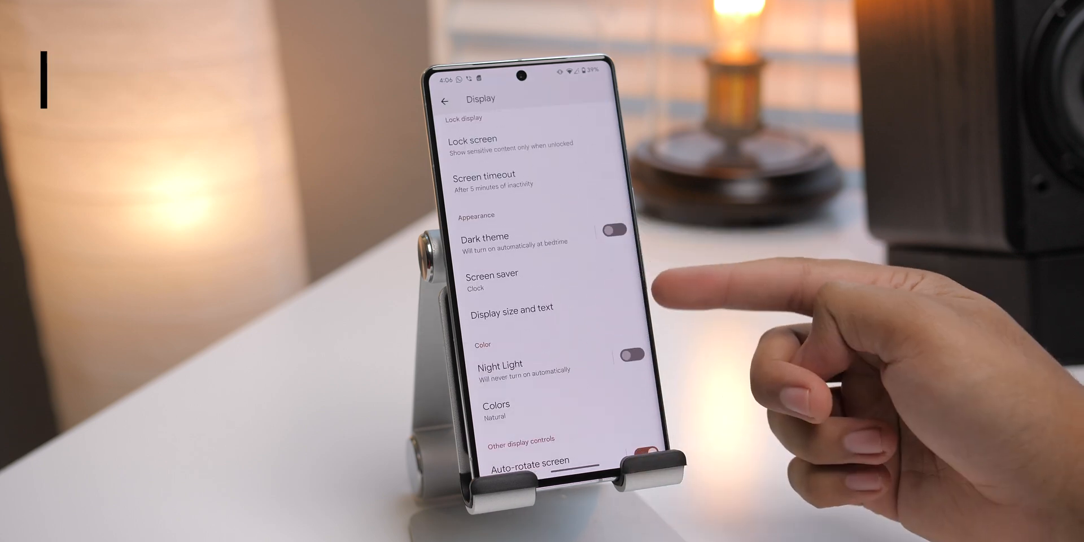
click(512, 307)
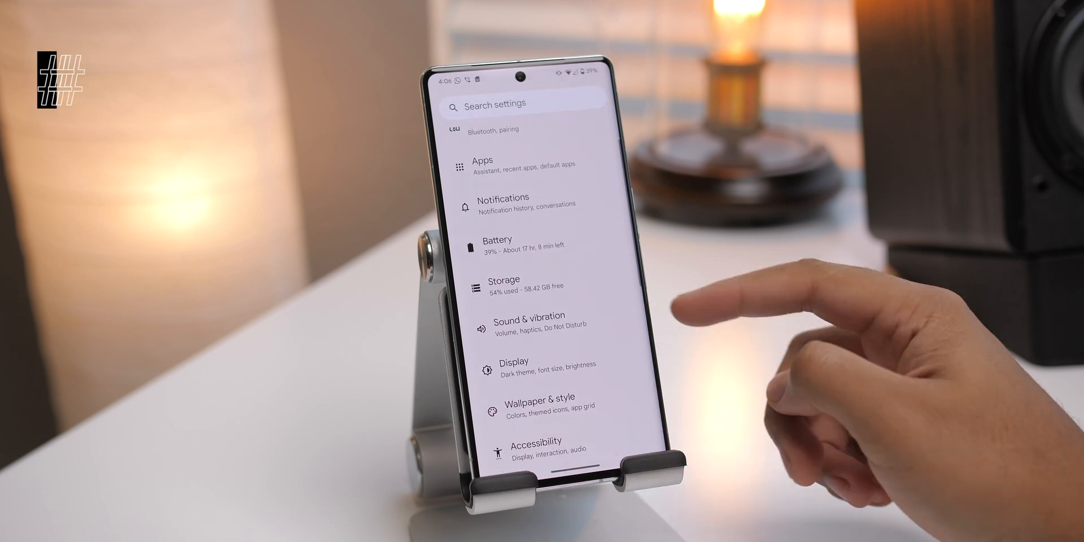
Step: In Vibration & haptics, drag the Alarm vibration slider down from maximum and fine-tune it
click(527, 322)
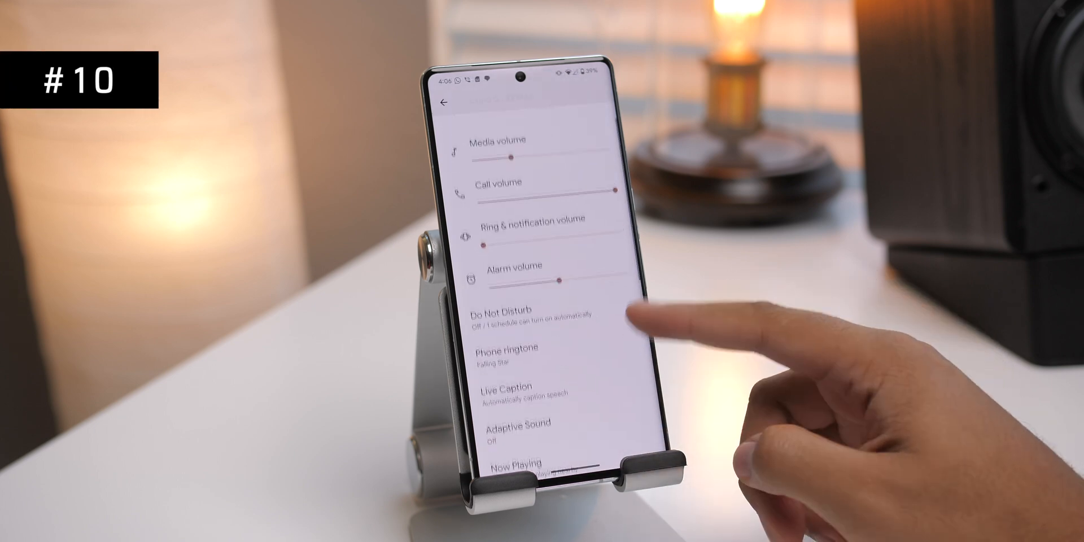
scroll(down, 3)
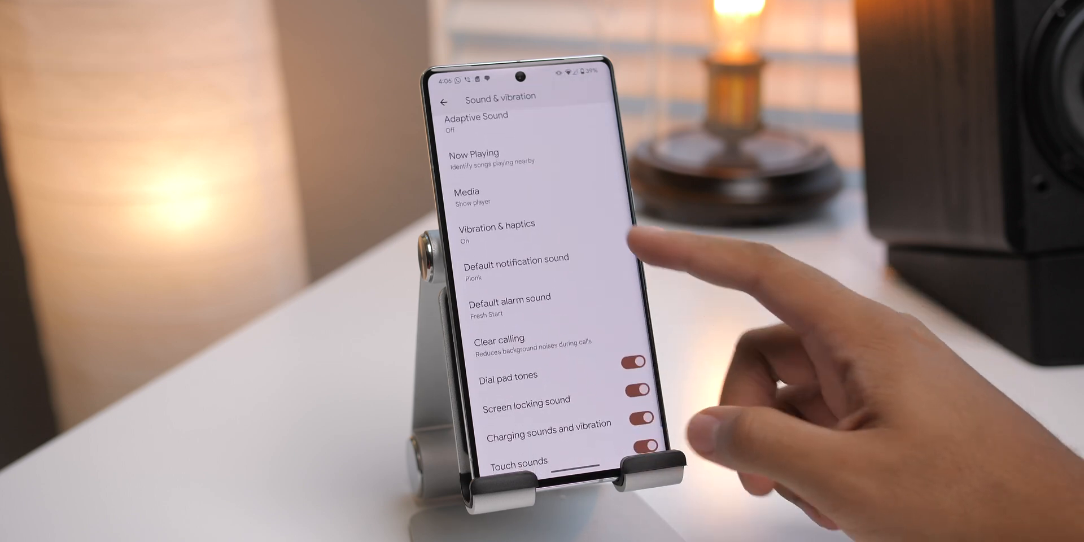
click(493, 230)
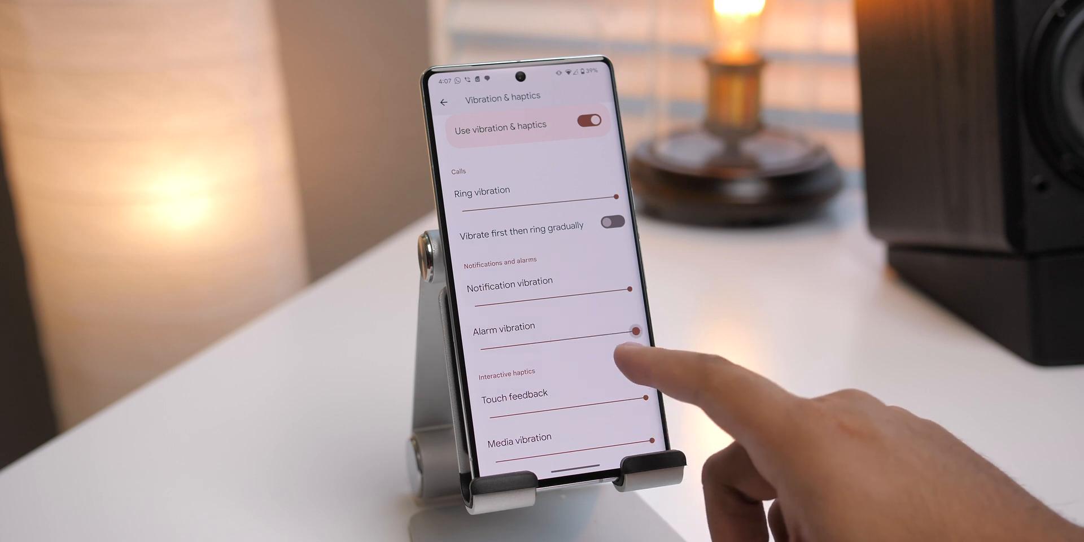
drag(629, 331, 536, 340)
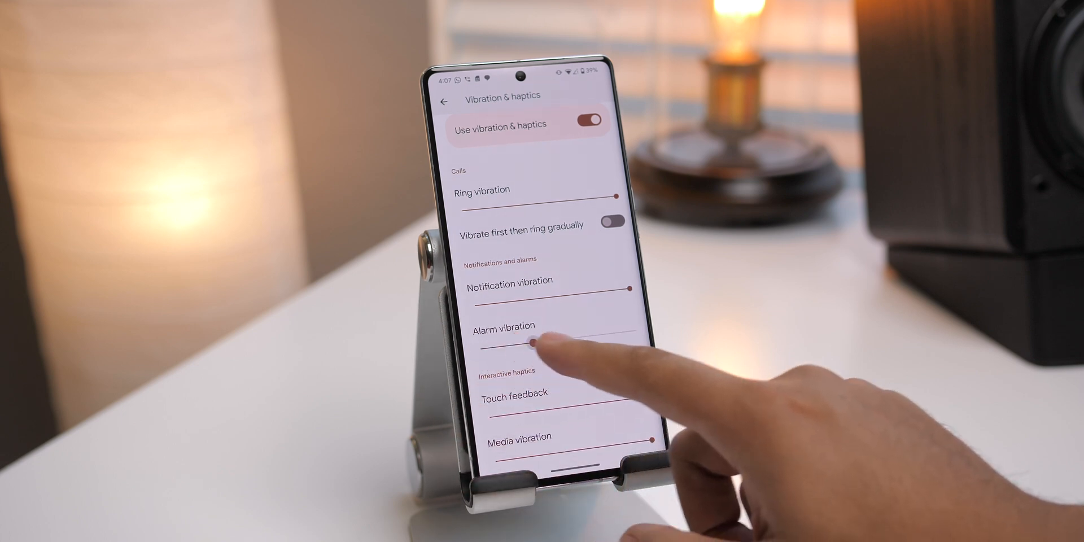
drag(532, 340, 586, 338)
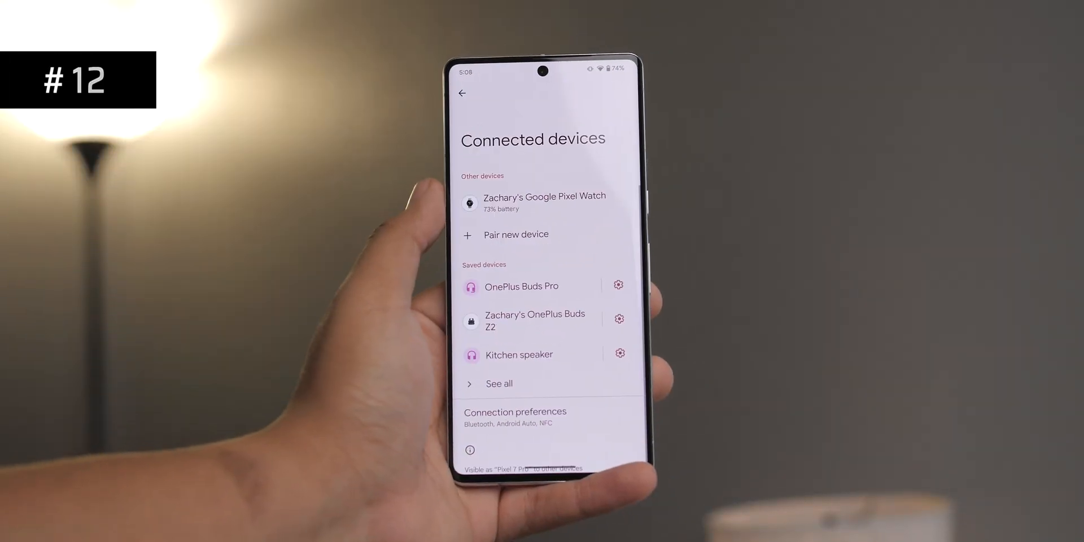
Step: Open Spatial audio under Sound & vibration and follow its link to the Connected devices list
click(522, 285)
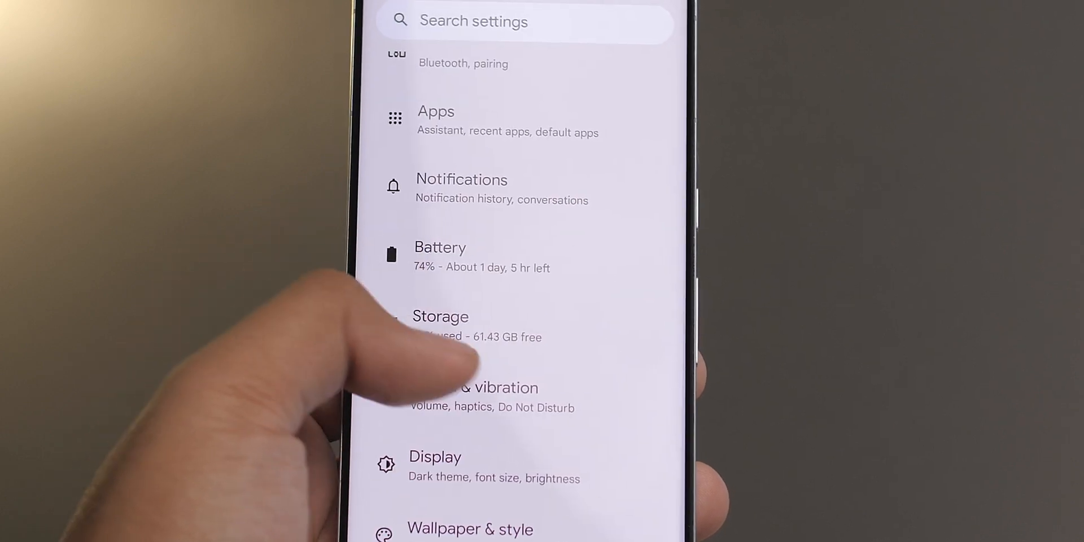
click(484, 387)
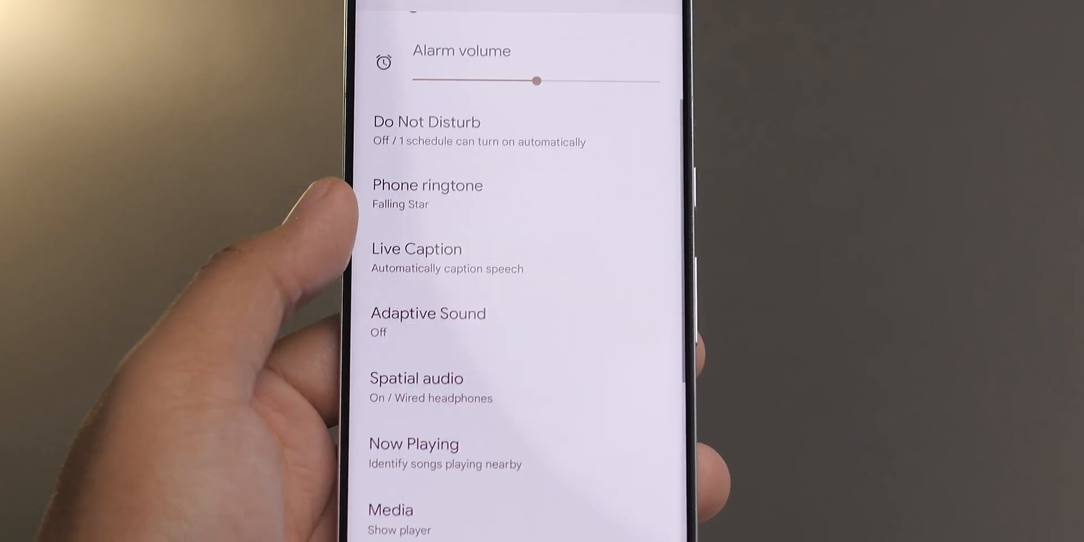
click(416, 378)
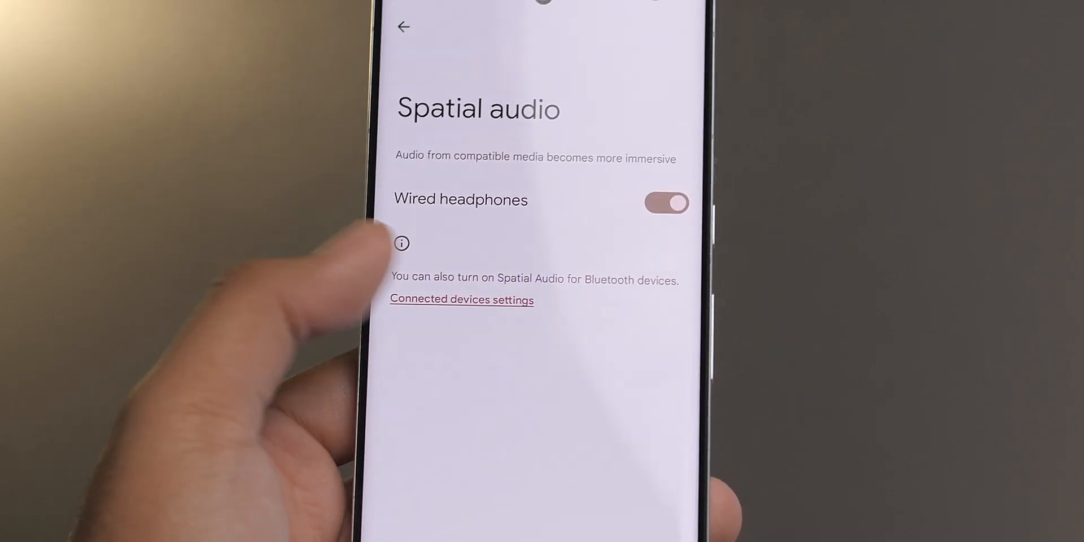
click(461, 300)
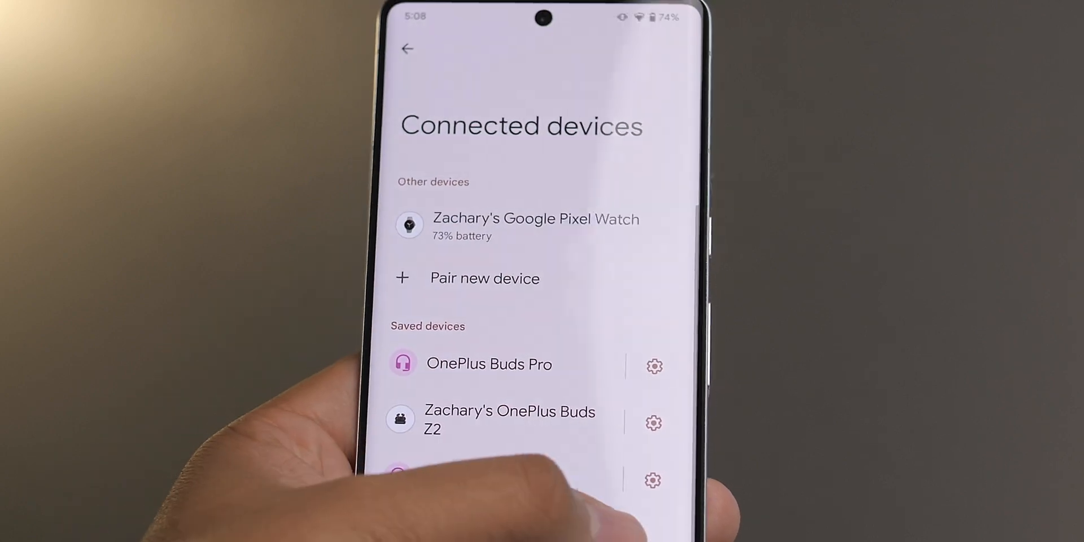
click(652, 422)
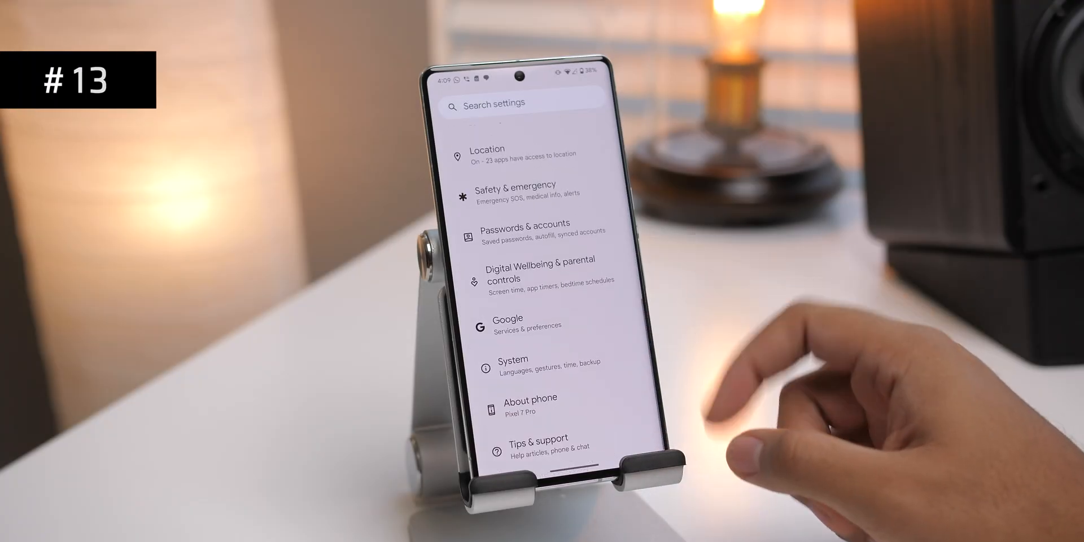
Step: In Developer options, set Network download rate limit to 256kbps
click(513, 365)
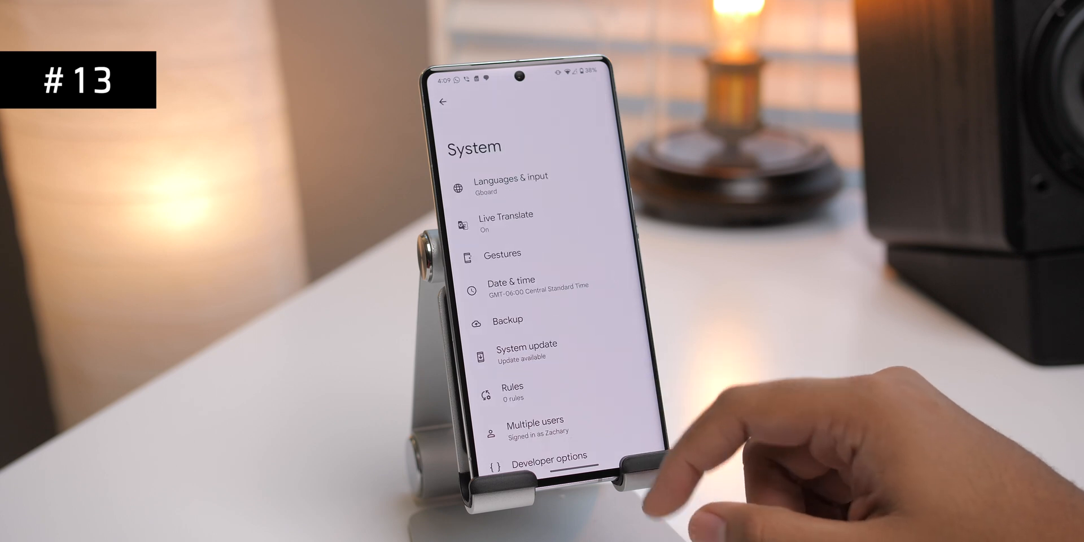
click(548, 455)
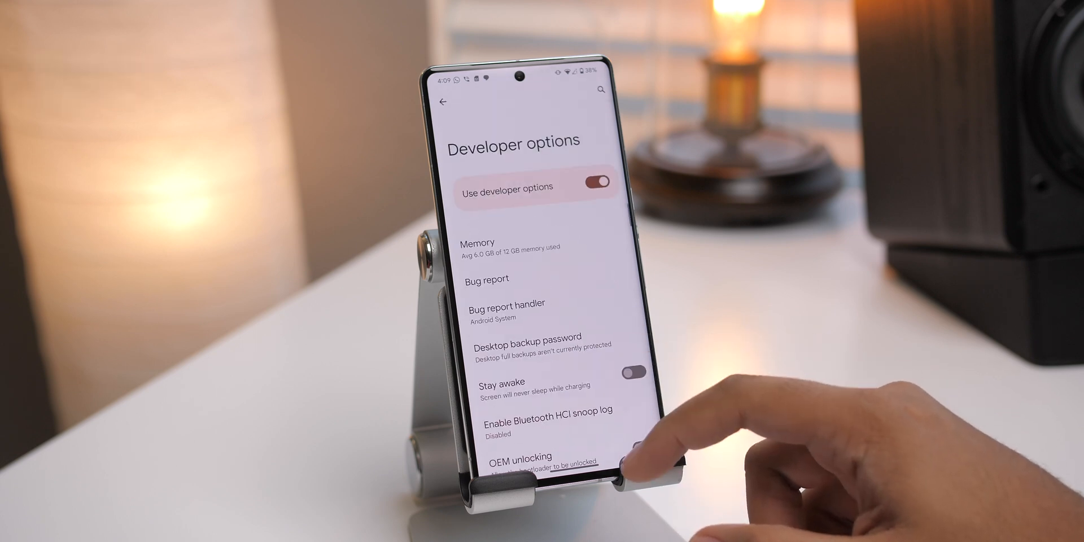
scroll(down, 3)
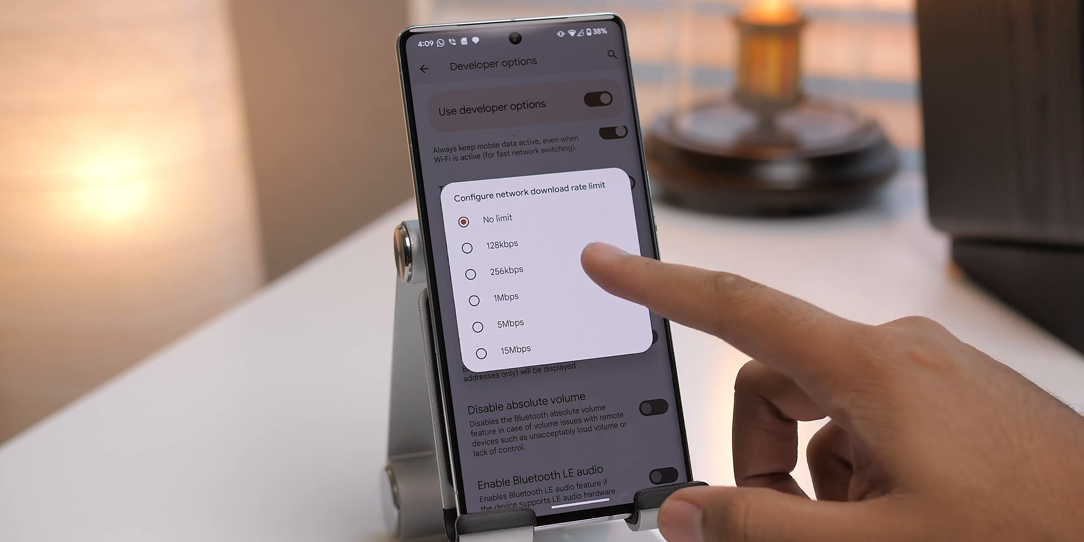
click(501, 270)
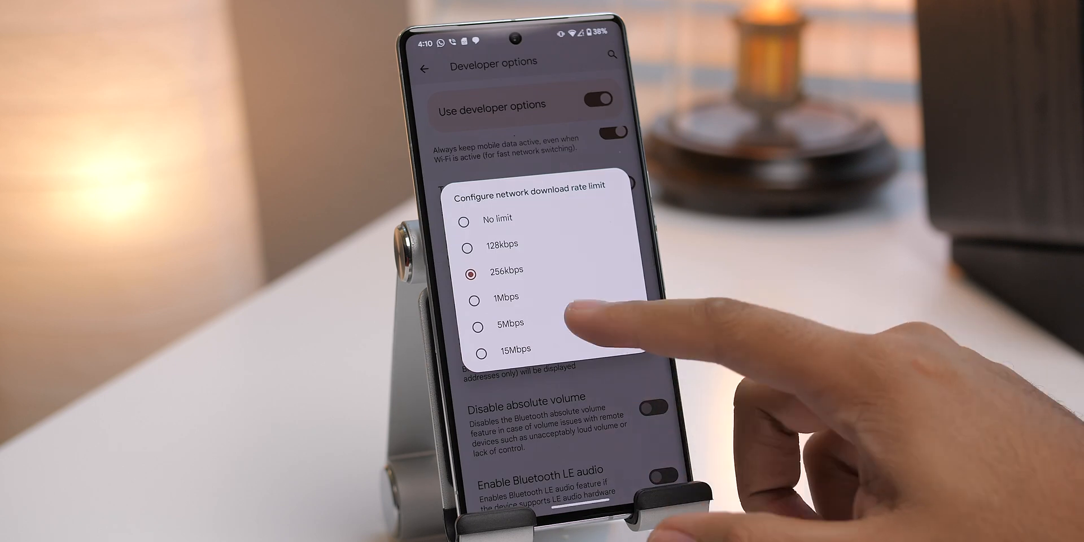
click(508, 323)
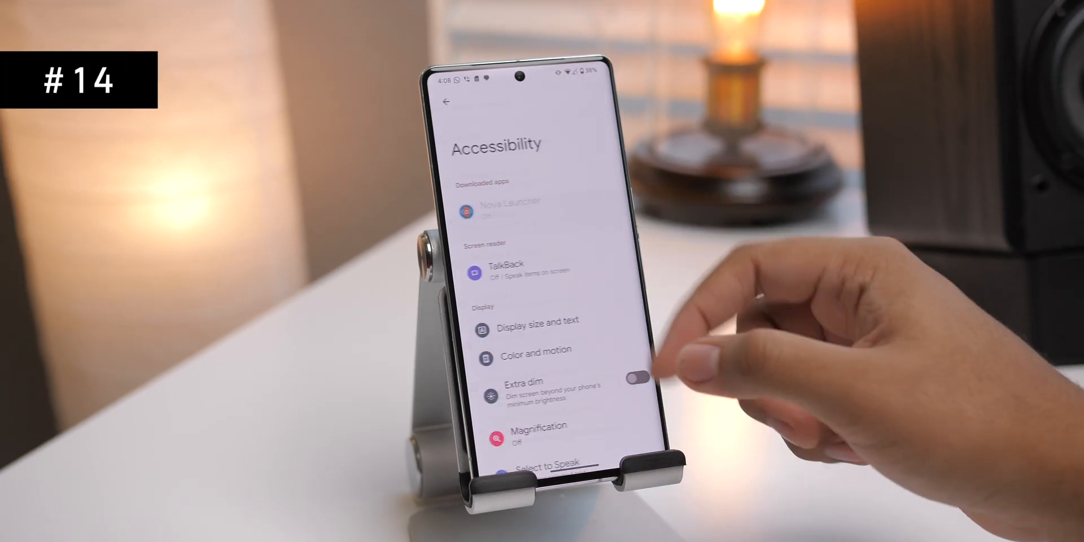
Step: Scroll Accessibility to the Audio section, then bring up Display settings
scroll(down, 3)
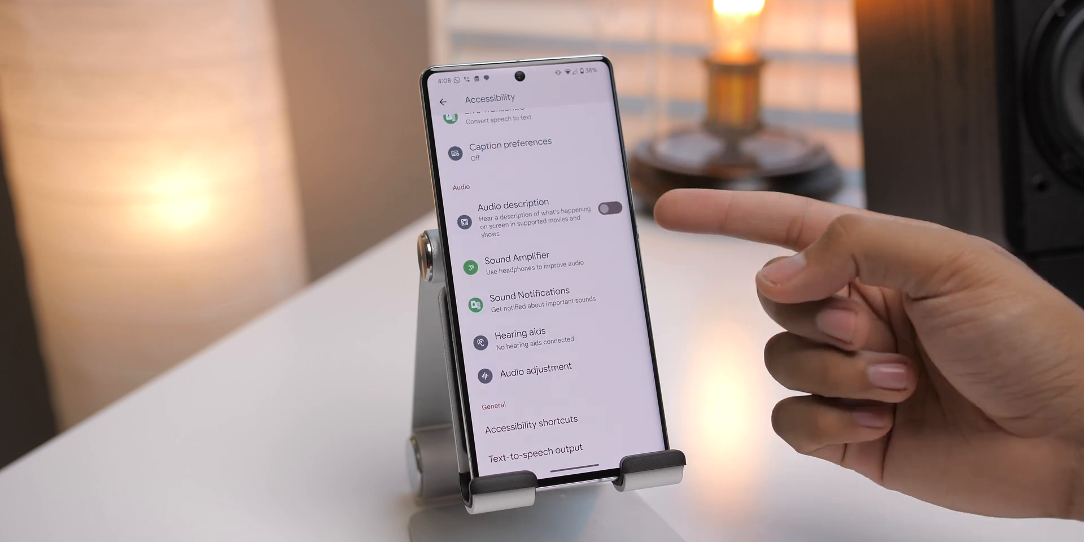
click(608, 205)
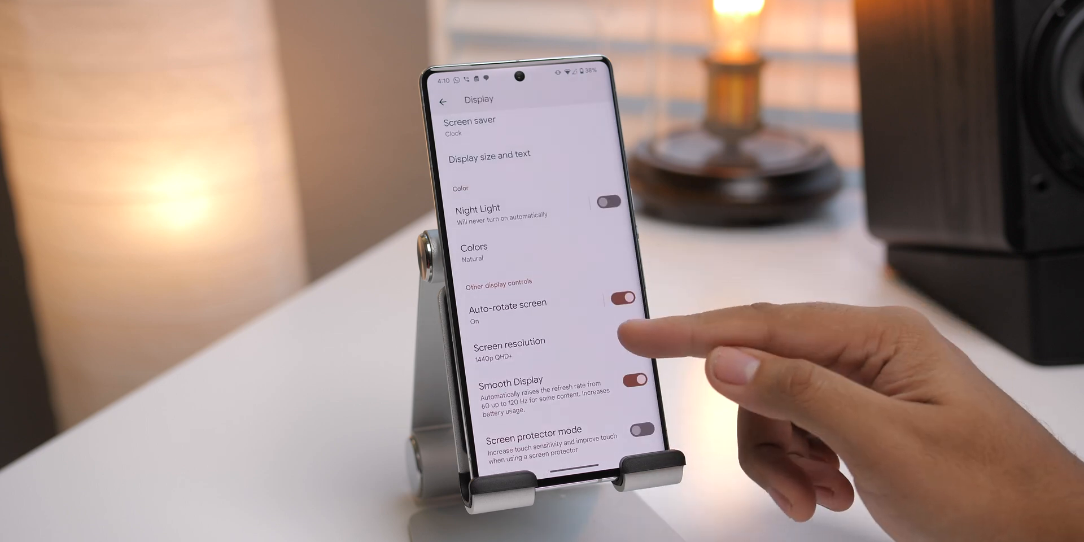
Step: Switch Screen resolution to 1080p High, then back to 1440p Full resolution
click(508, 341)
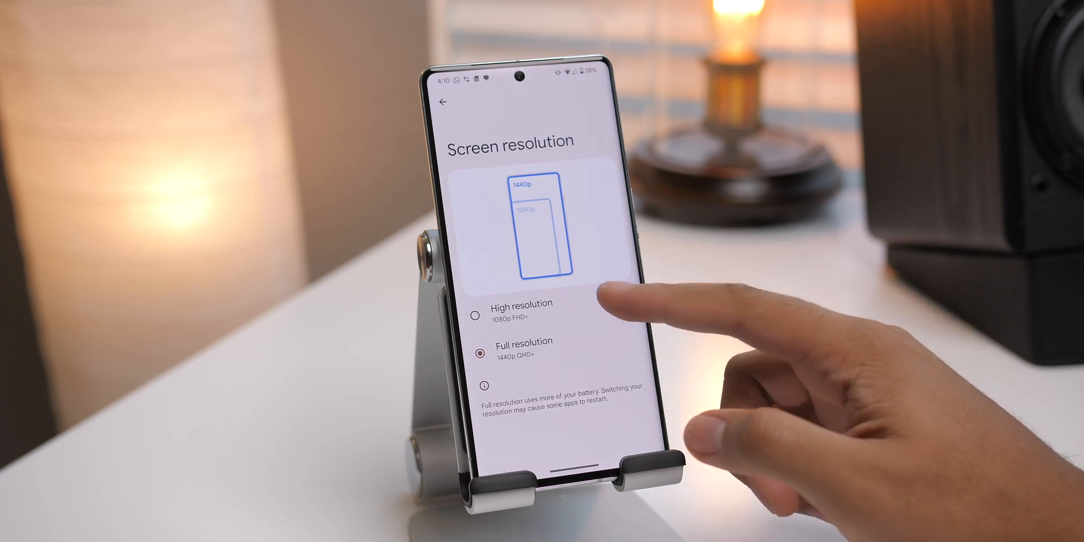
click(485, 312)
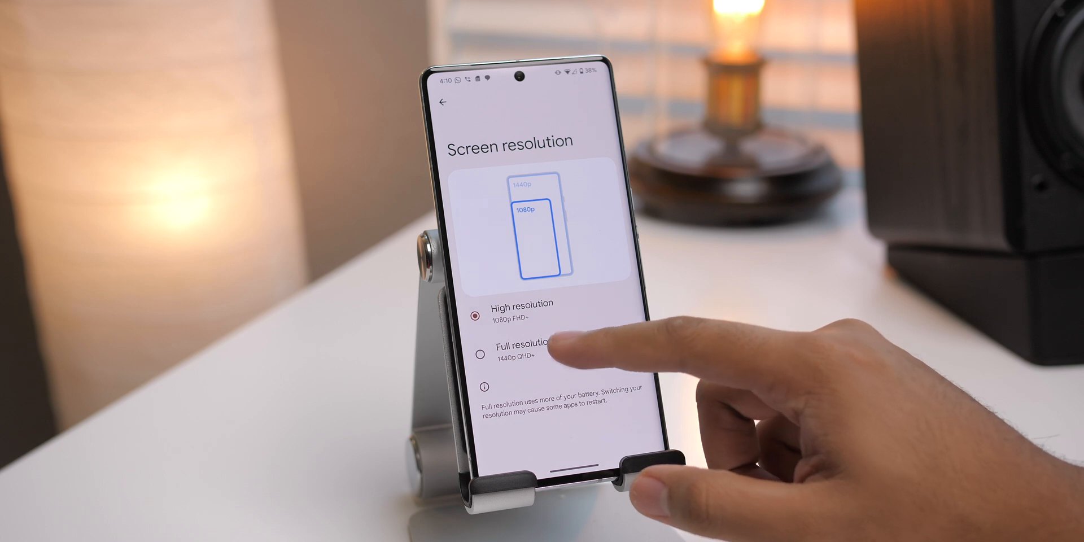
click(486, 352)
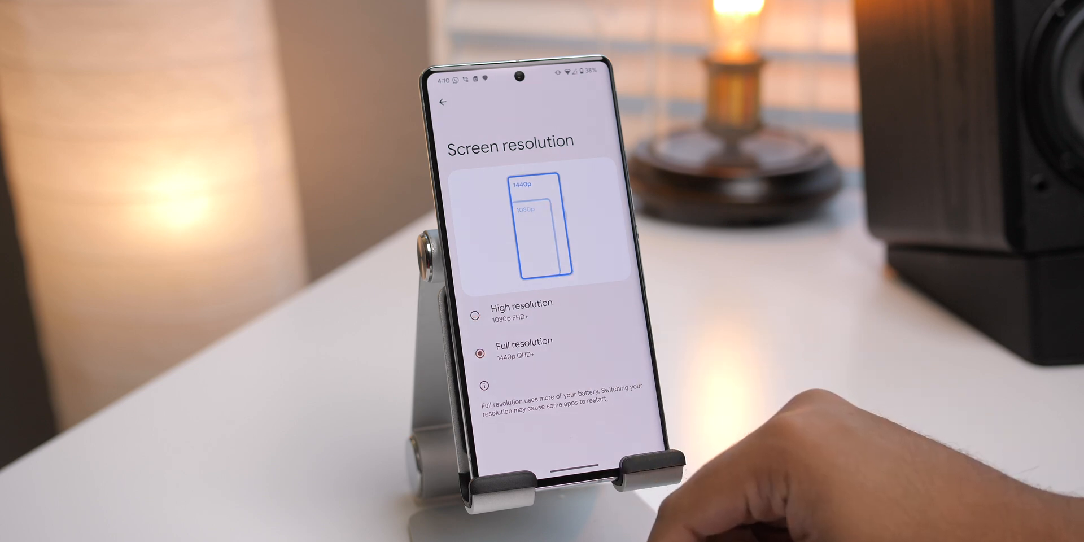
click(444, 101)
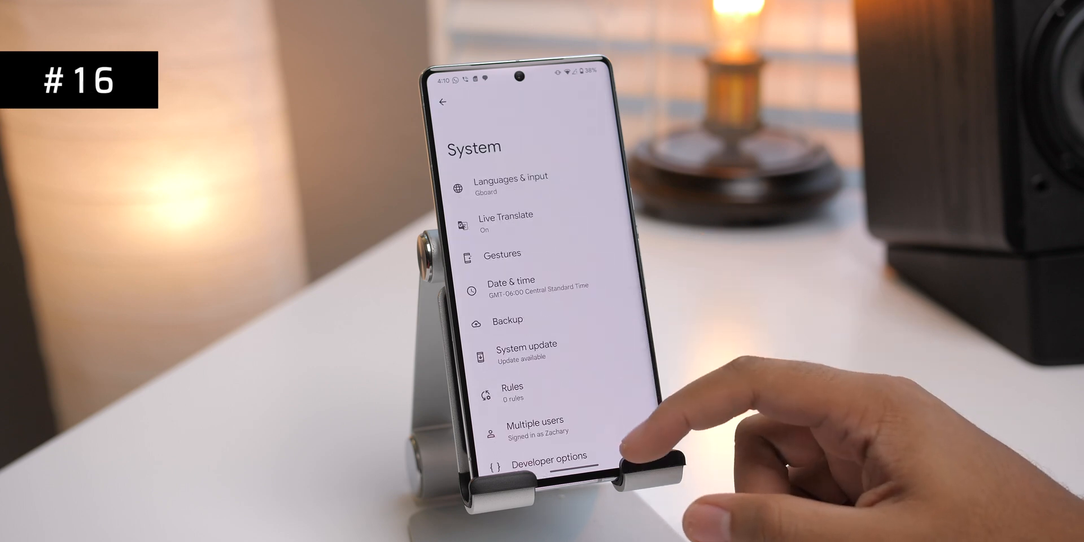
Step: Under Gestures > System navigation, choose 3-button navigation and show Hold Home for Assistant
click(502, 254)
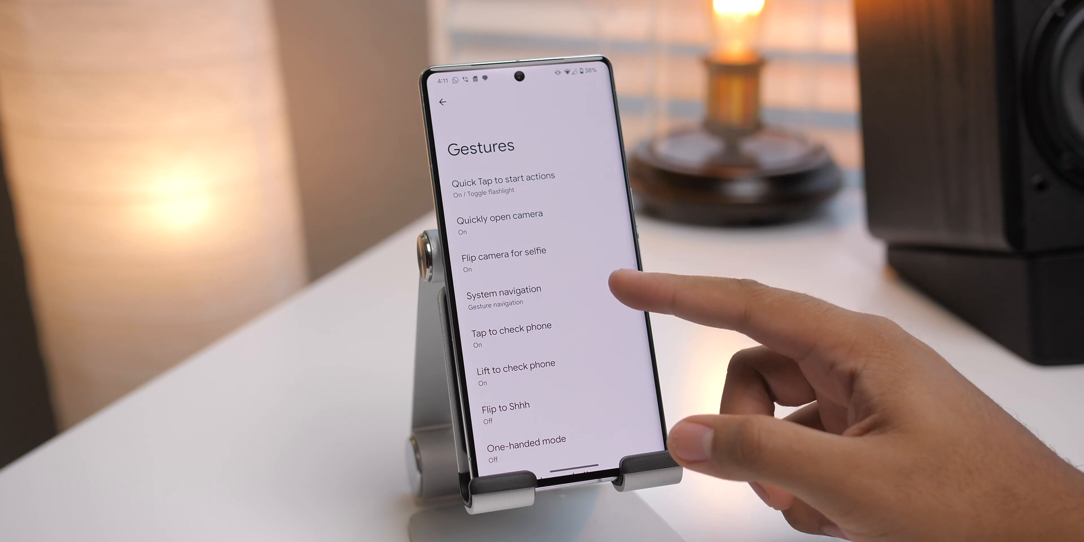
click(503, 295)
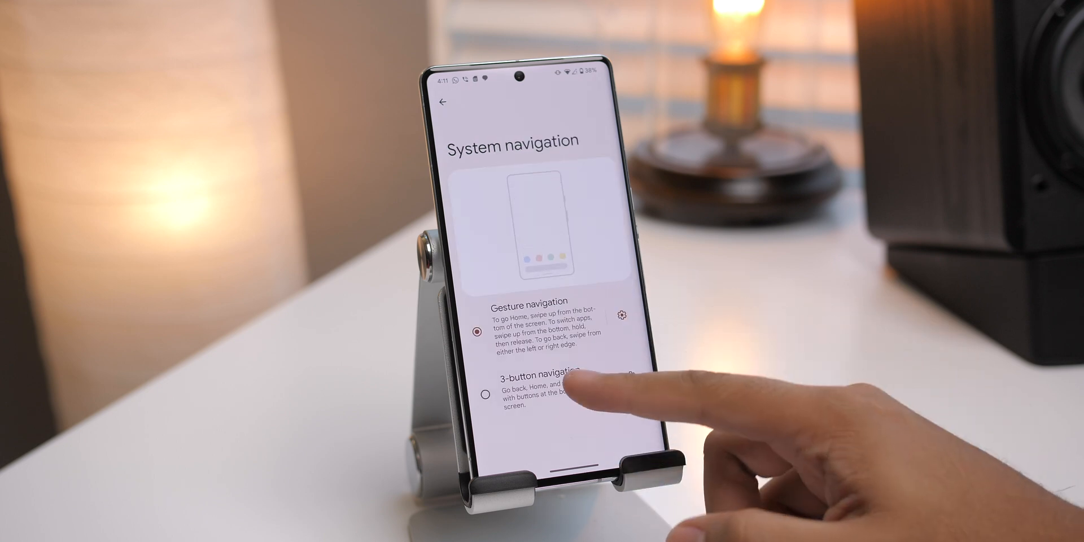
click(485, 396)
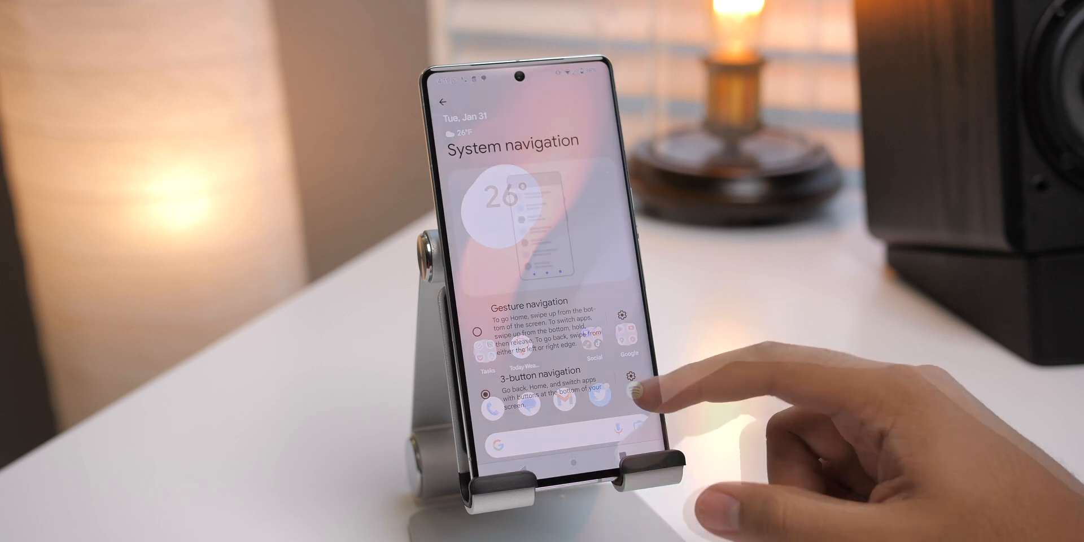
click(632, 377)
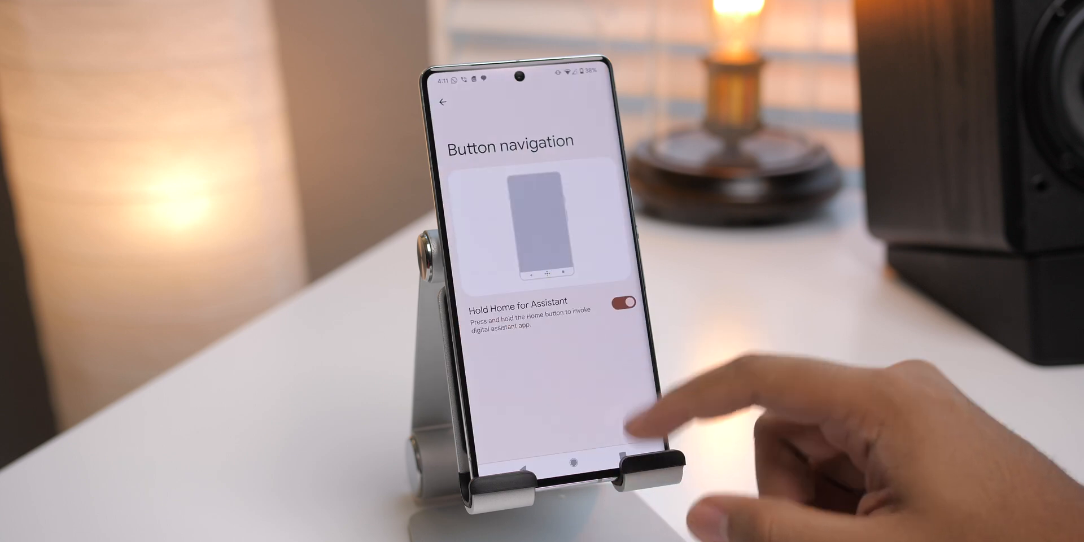
click(553, 449)
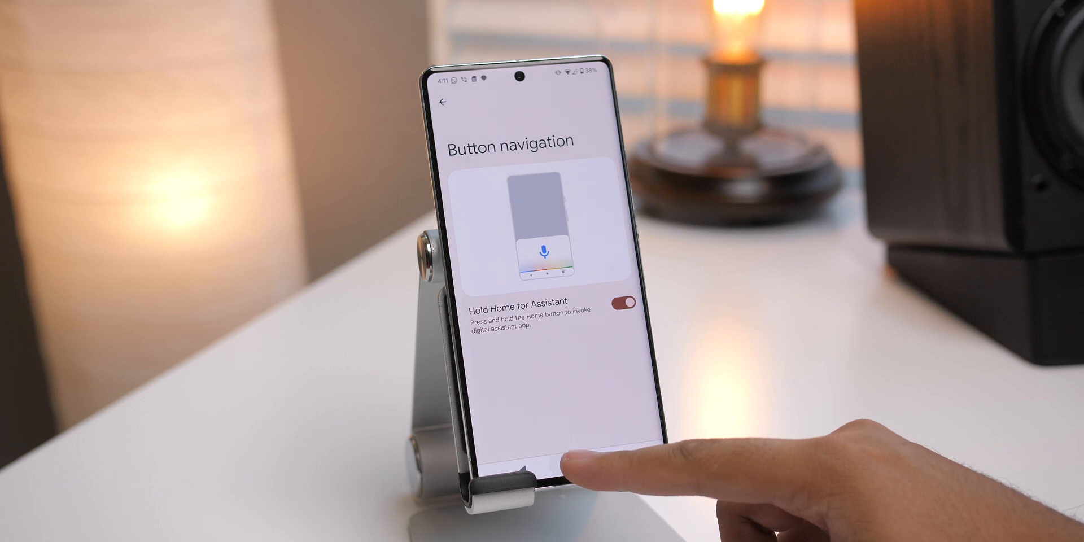